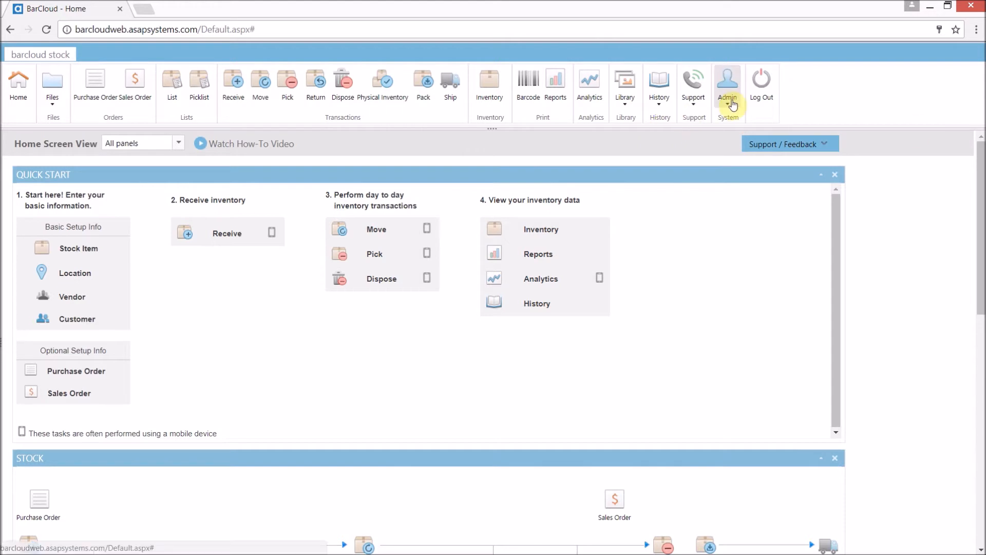
- Go to the System Configuration page from the Admin icon
left_click(727, 85)
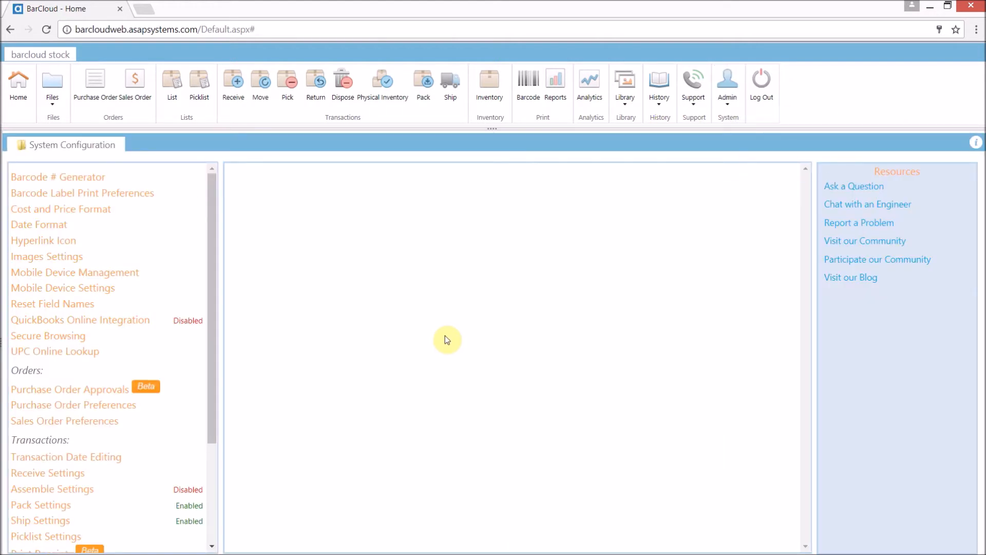
mouse_move(326, 324)
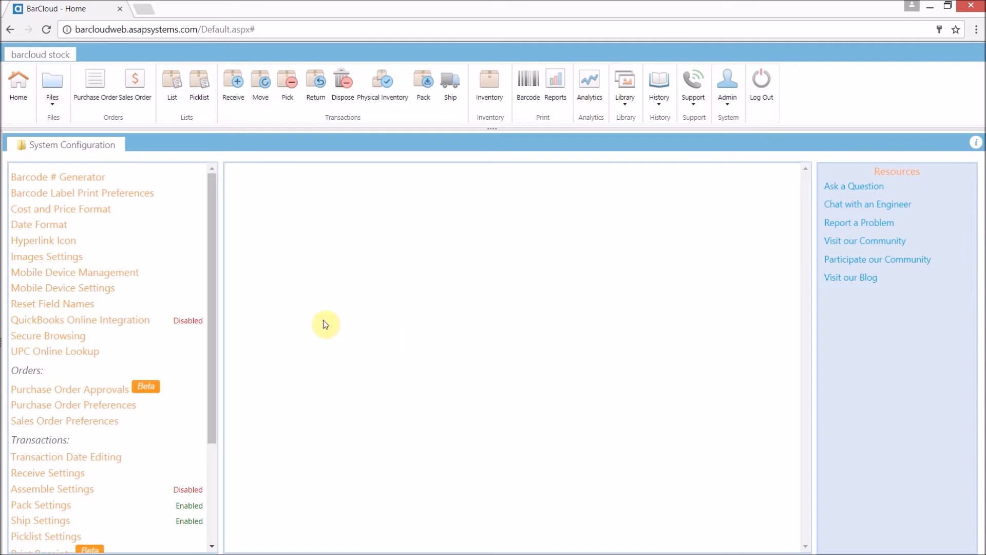
- Enable Approval 1 in the Purchase Order Approvals settings
left_click(69, 388)
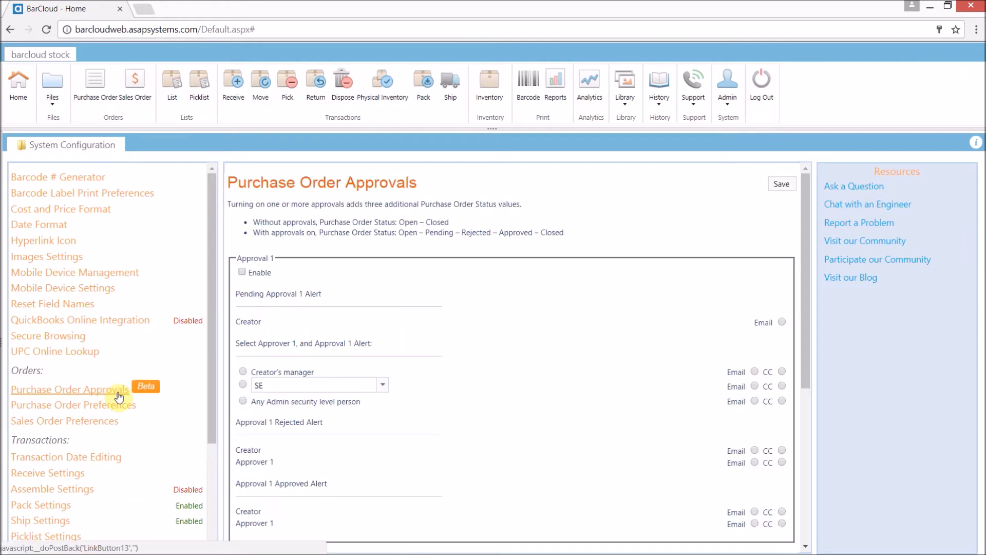
mouse_move(281, 384)
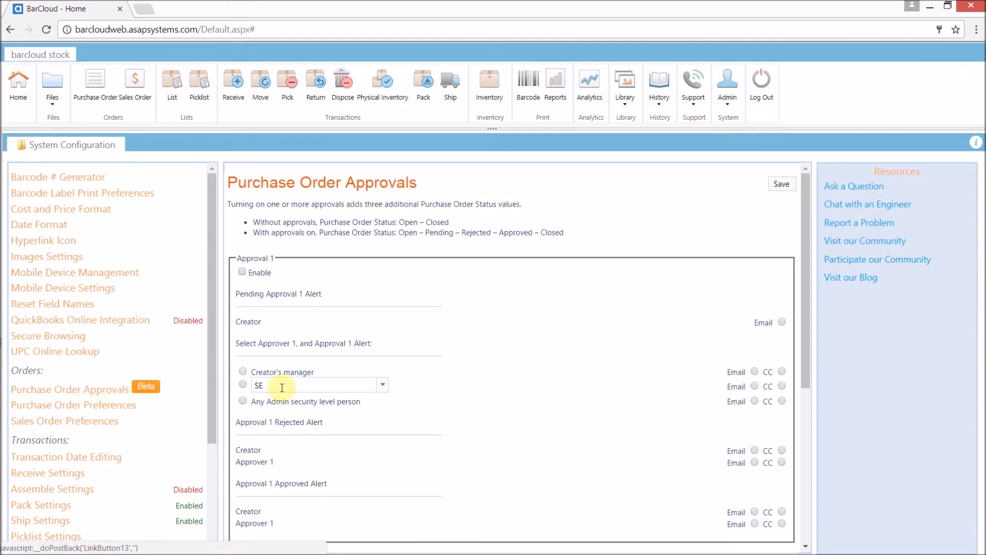
scroll("down", 3)
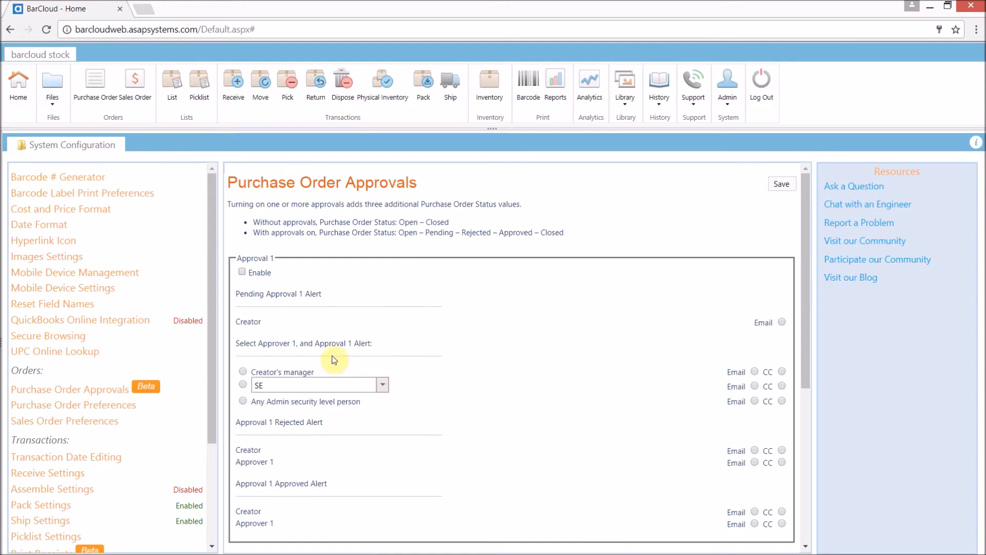
left_click(242, 271)
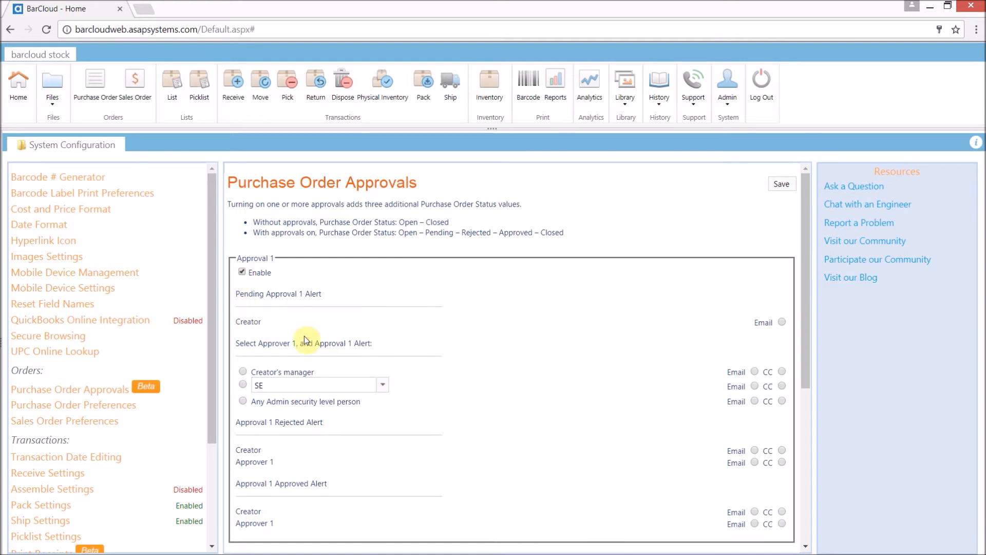
mouse_move(267, 308)
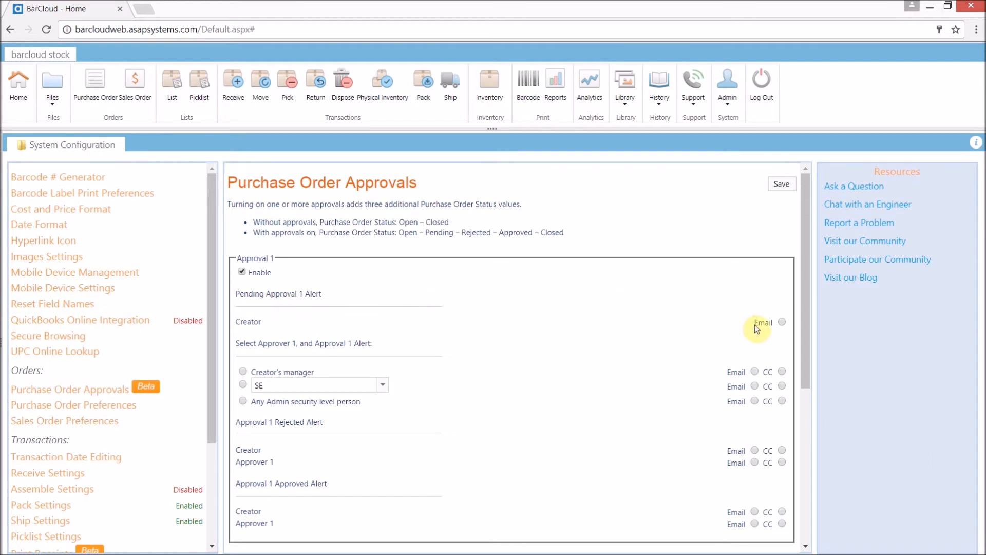
mouse_move(373, 358)
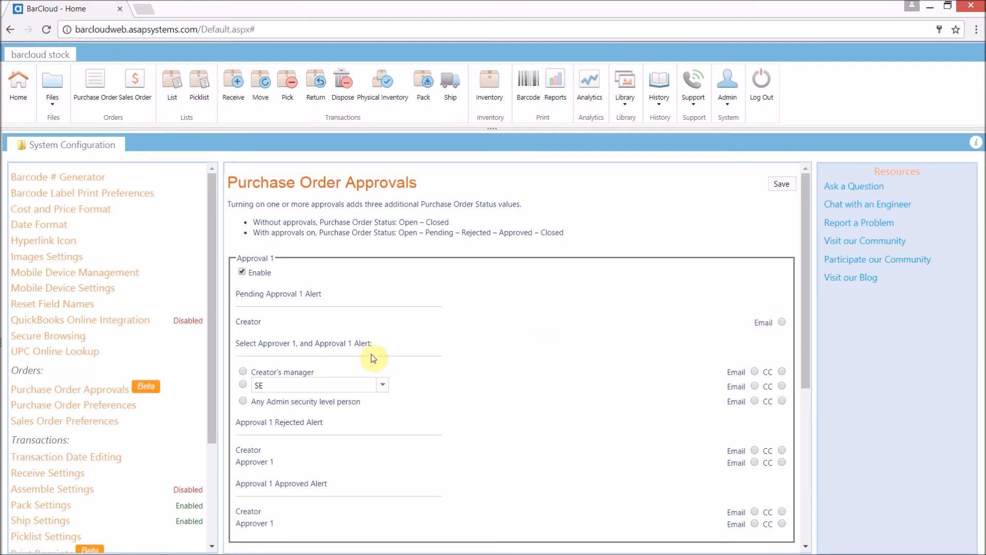
mouse_move(284, 368)
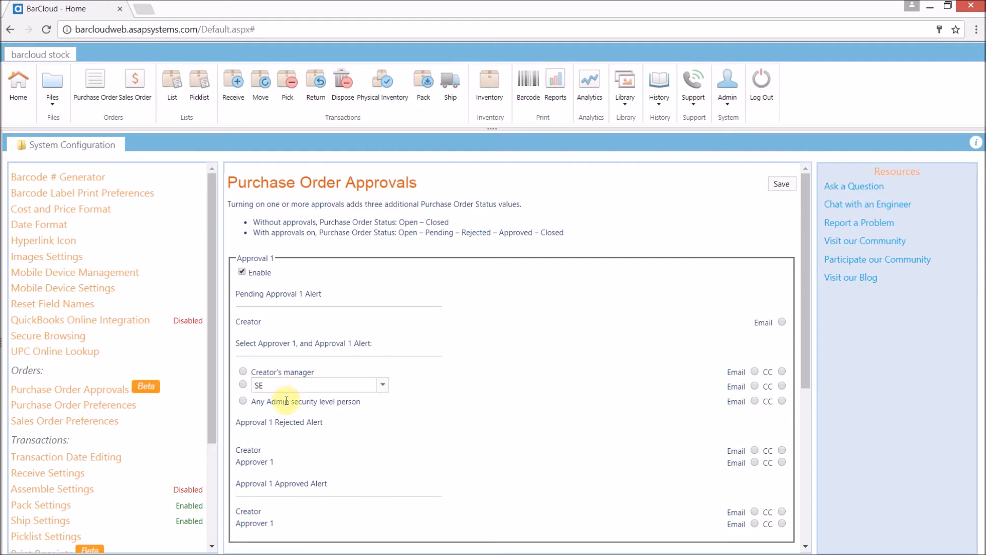
mouse_move(287, 411)
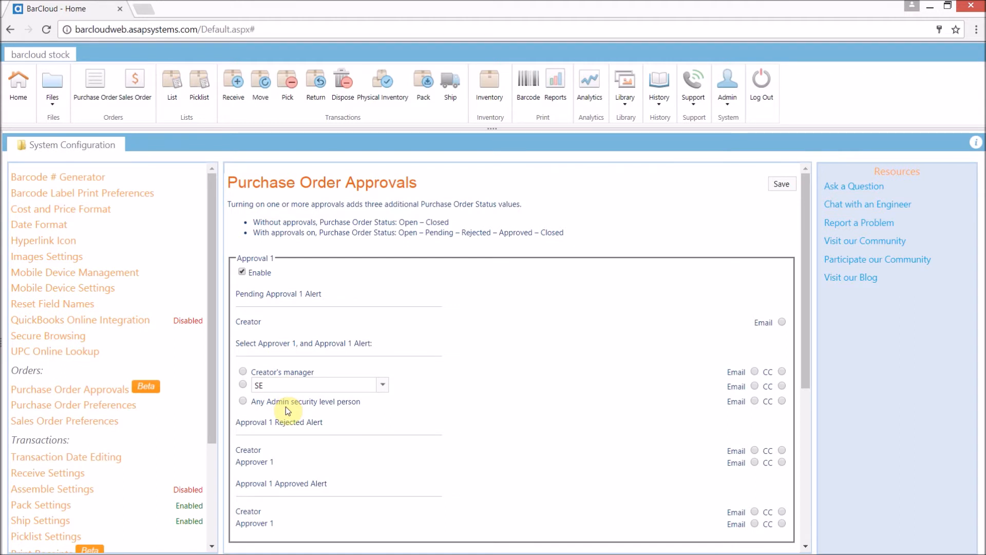
- Make SE Approver 1 with CC, creator pending email, and approved/rejected emails for creator and approver
left_click(242, 384)
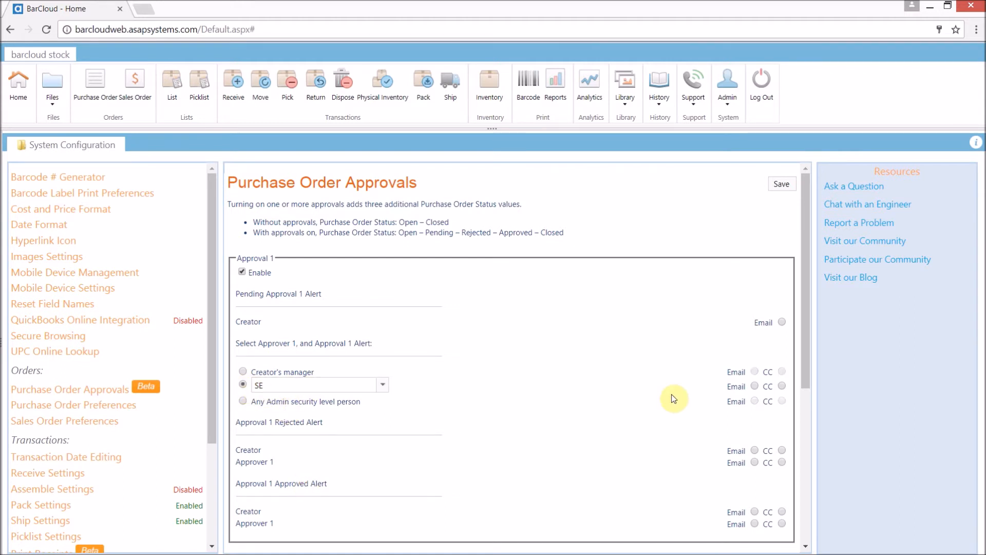
left_click(754, 386)
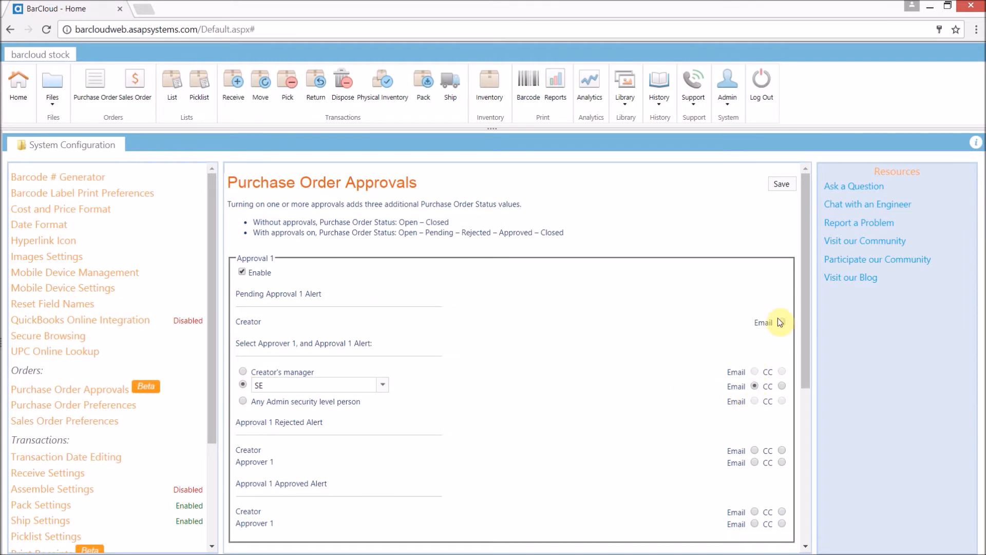
left_click(781, 321)
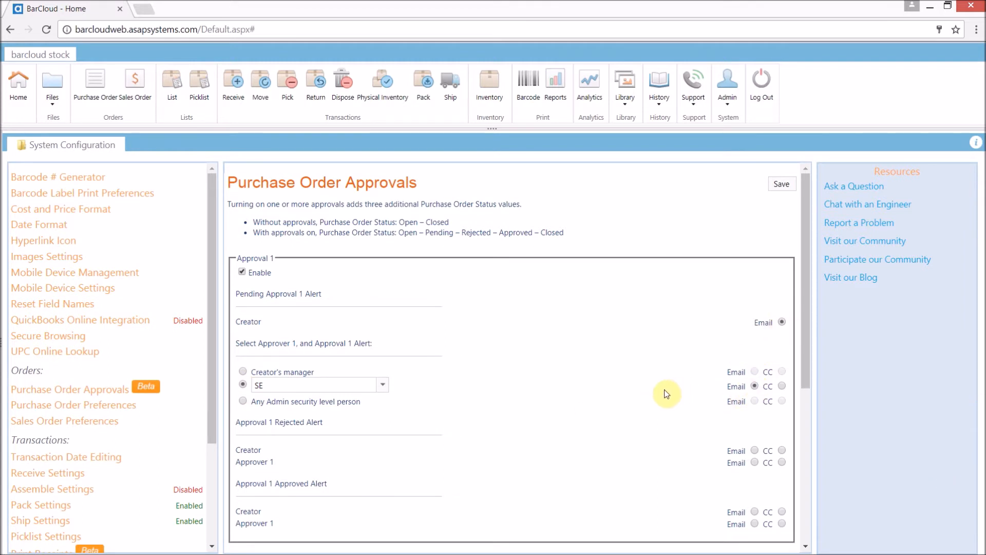
mouse_move(289, 486)
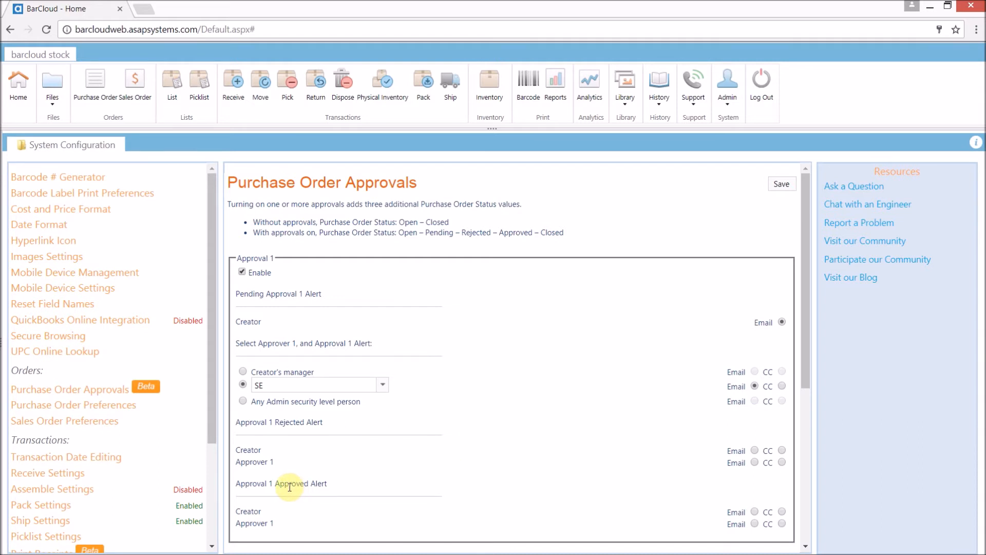
mouse_move(287, 503)
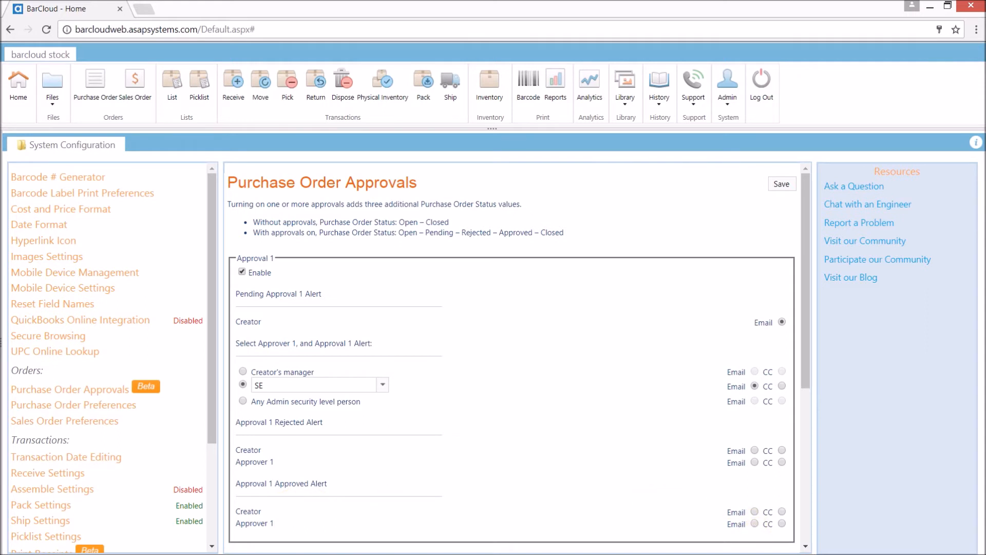
left_click(754, 450)
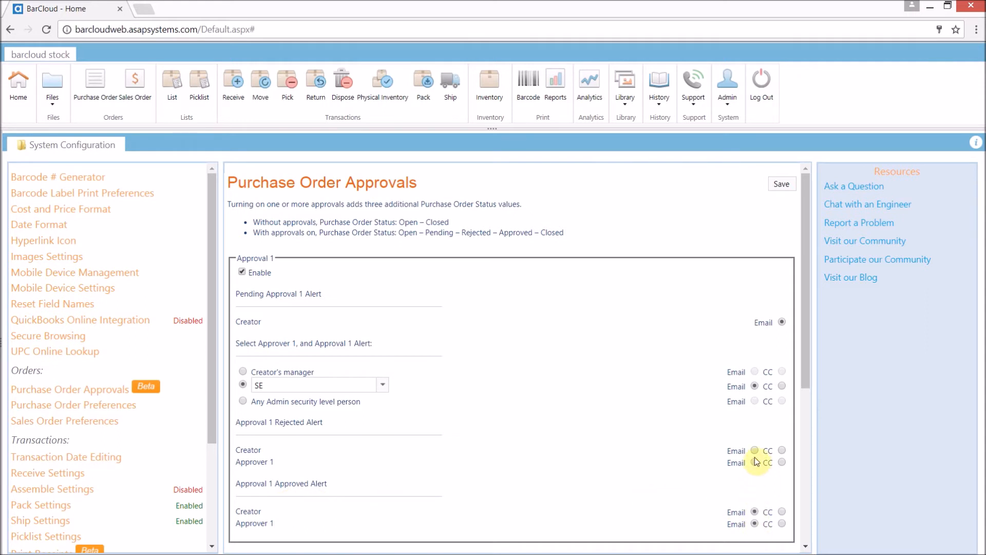
left_click(754, 450)
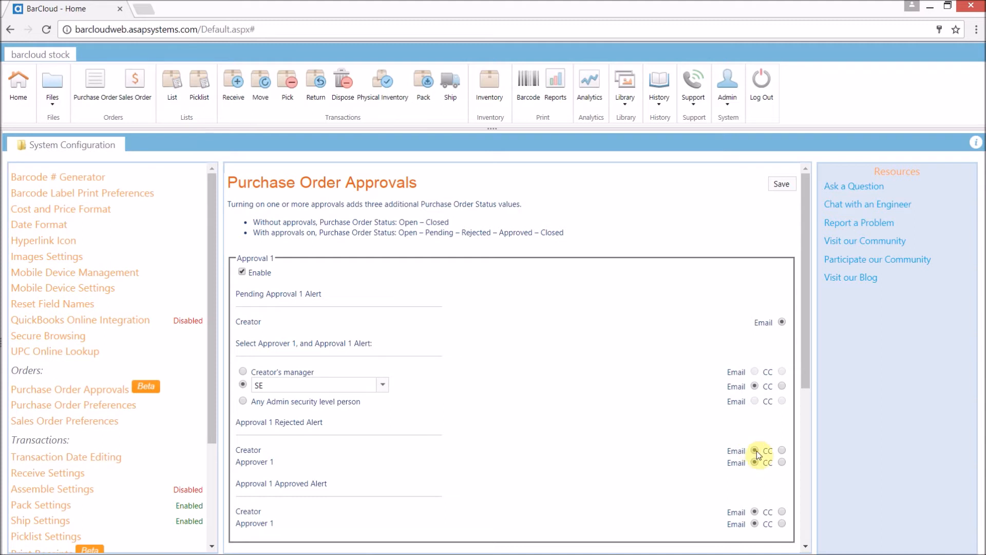
scroll("down", 3)
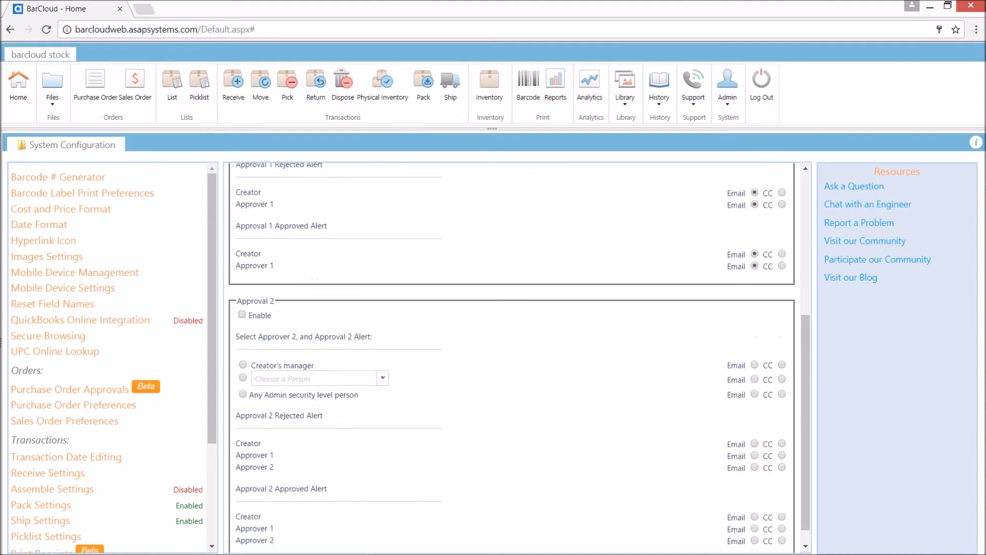
scroll("down", 3)
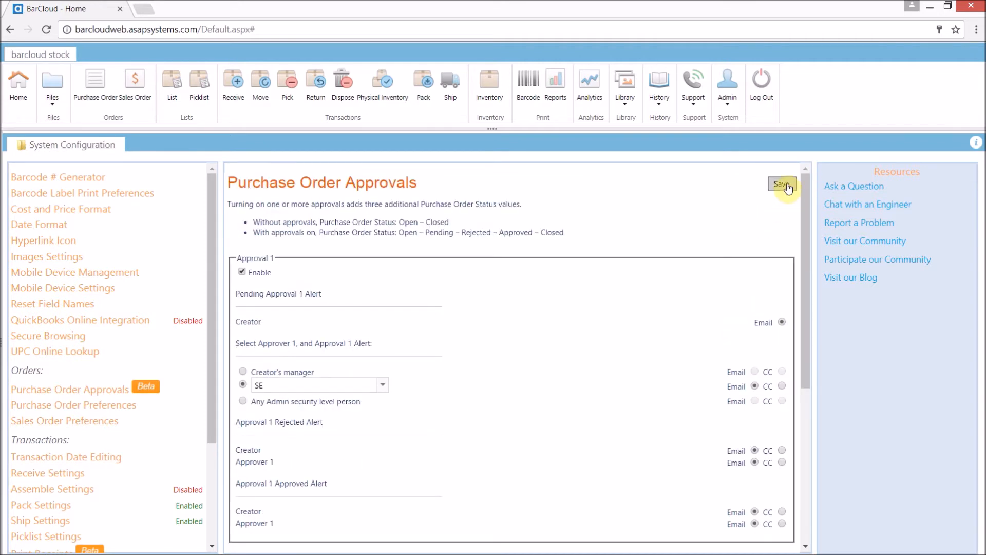
- Save the Purchase Order Approvals settings
left_click(782, 185)
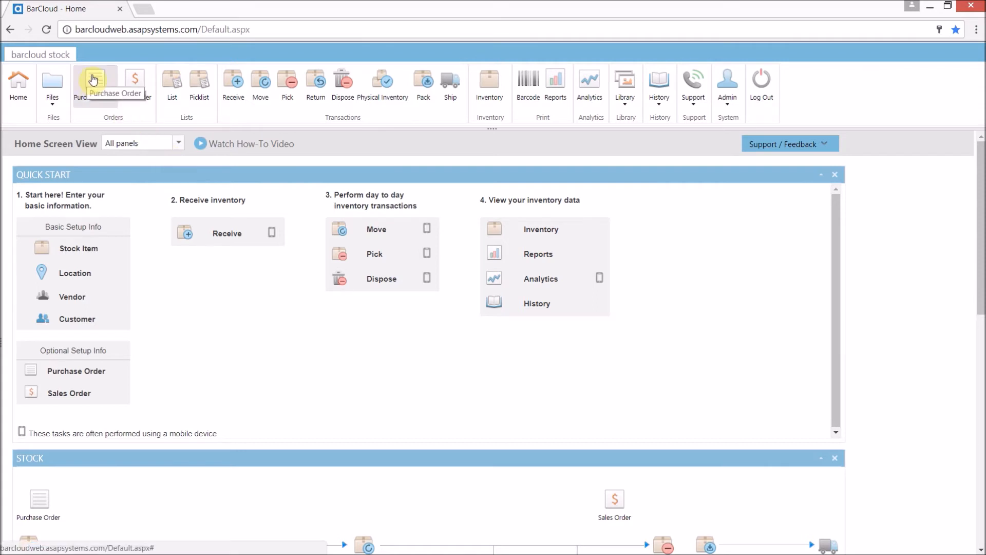
- Create purchase order 0004 for Vendor #5 and submit it for approval
left_click(95, 82)
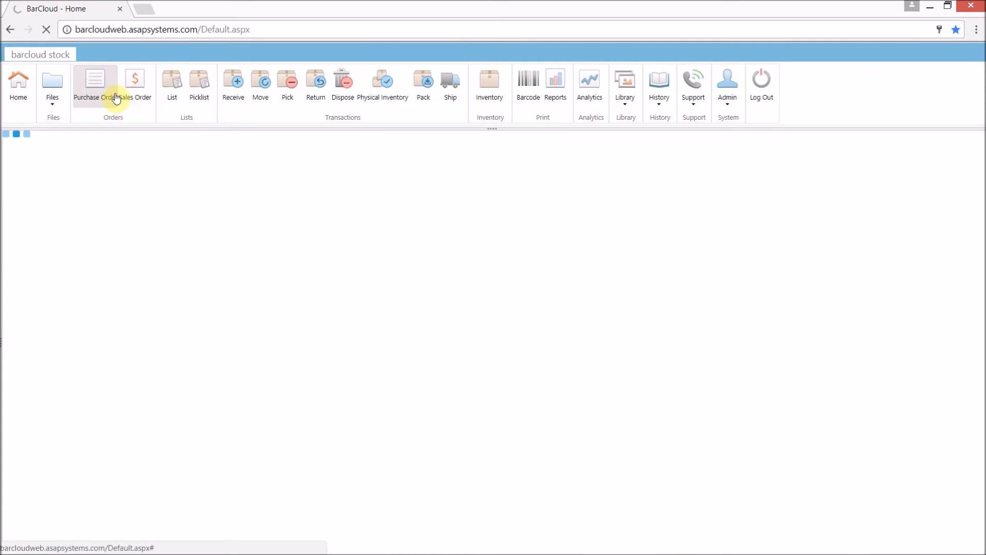
left_click(86, 86)
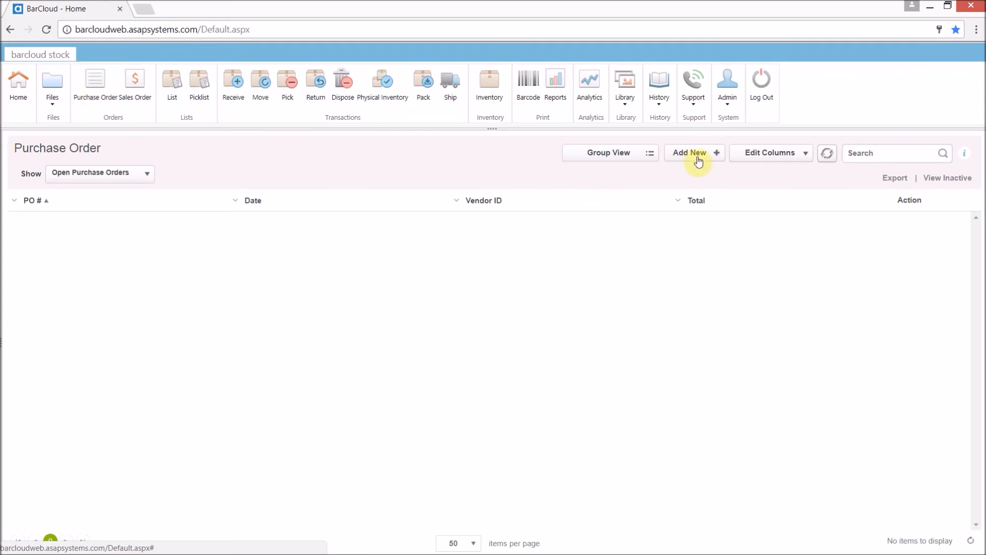
left_click(690, 153)
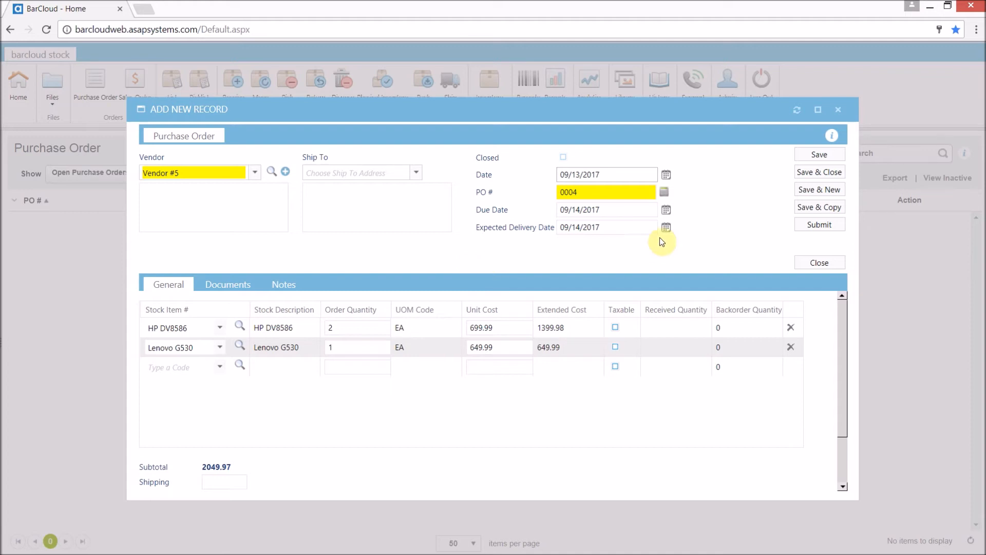
mouse_move(819, 225)
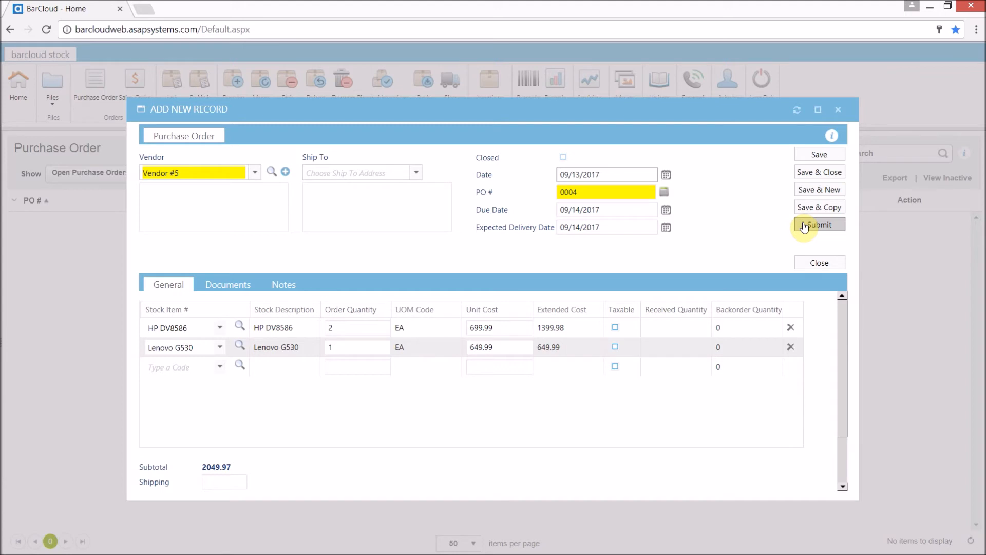
left_click(819, 225)
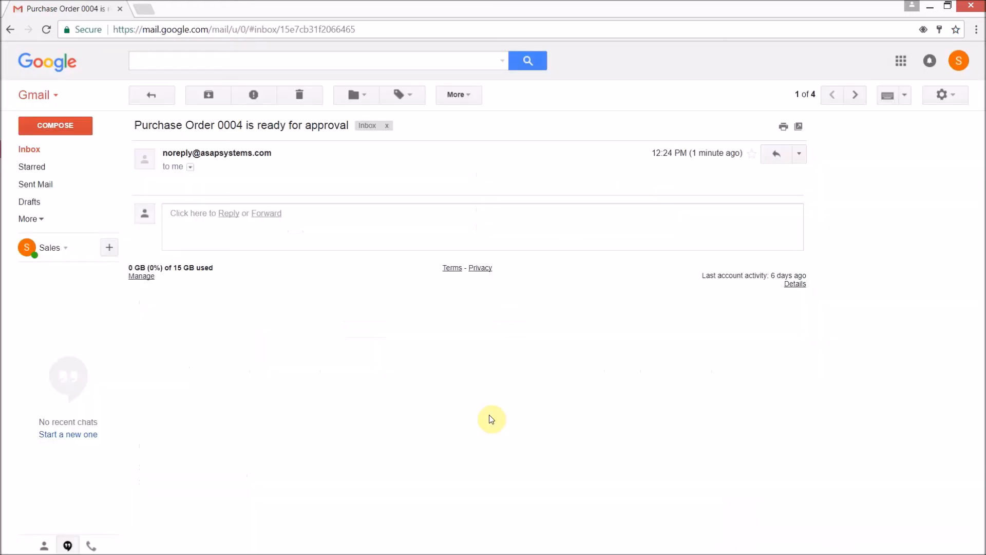
mouse_move(352, 225)
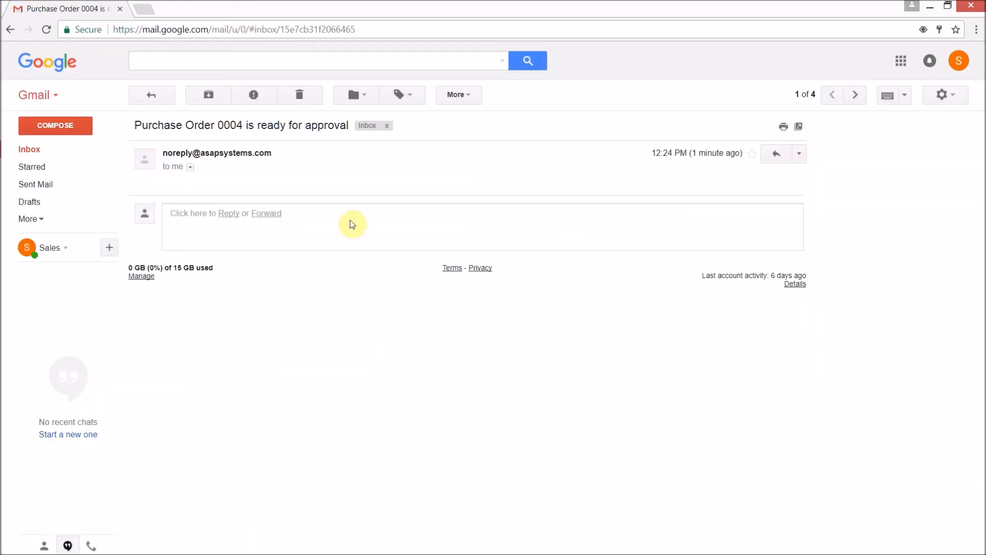
- Read the 'Purchase Order 0004 is ready for approval' email in Gmail
double_click(301, 125)
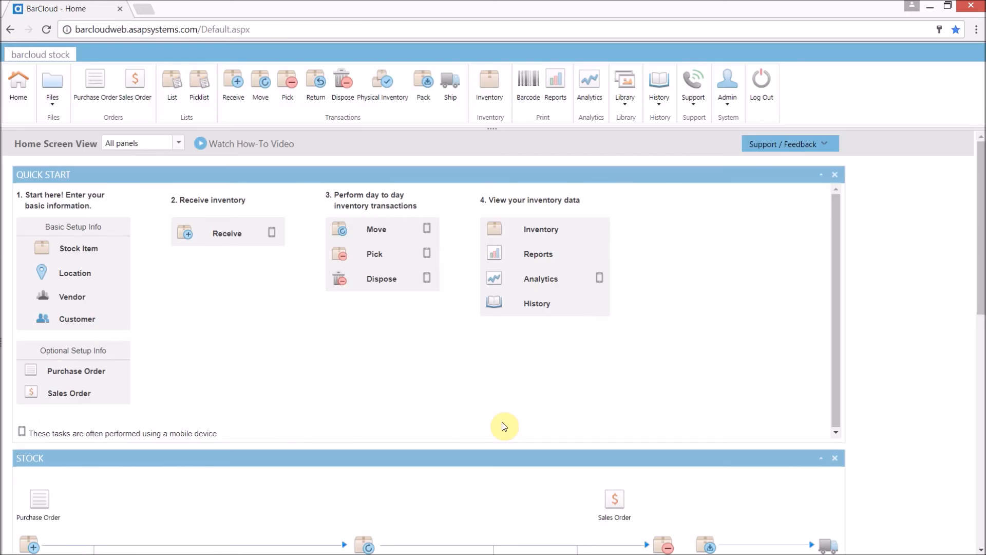
- Filter the purchase order list to Need My Approval, showing PO 0004
left_click(95, 86)
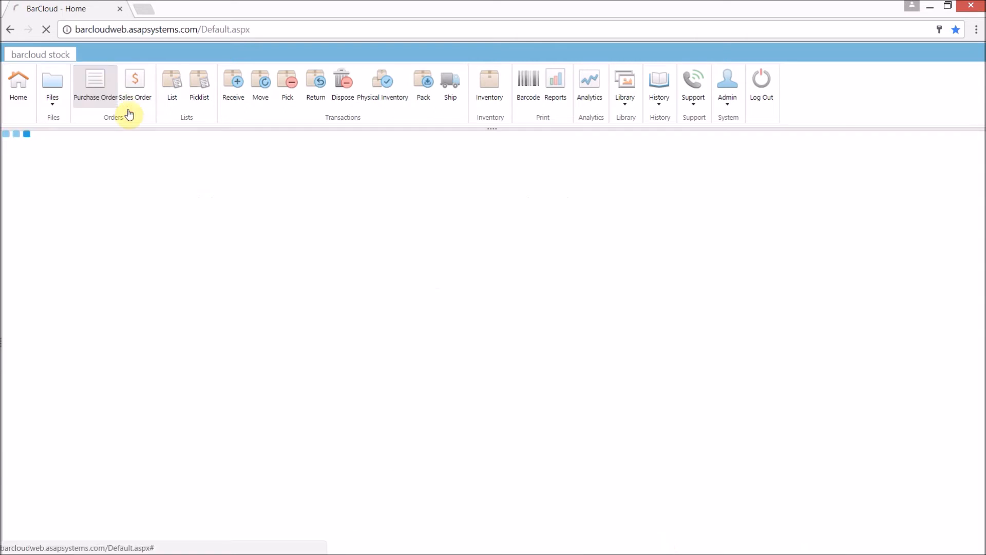
left_click(95, 85)
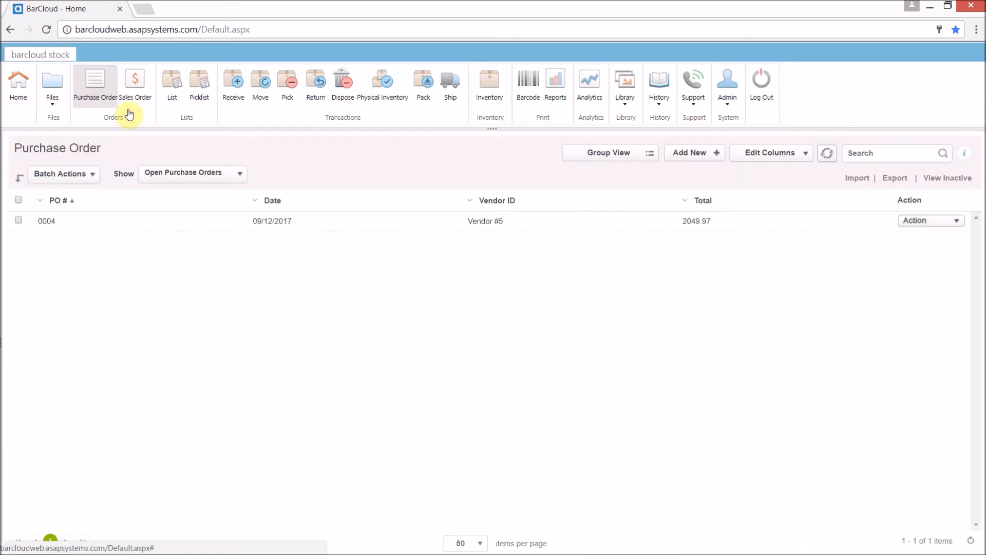
mouse_move(257, 290)
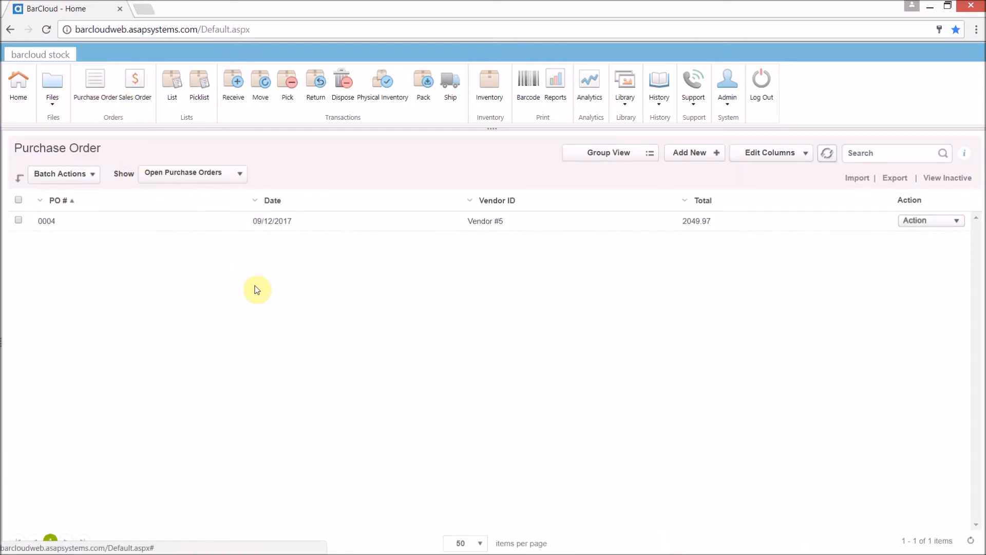
mouse_move(112, 221)
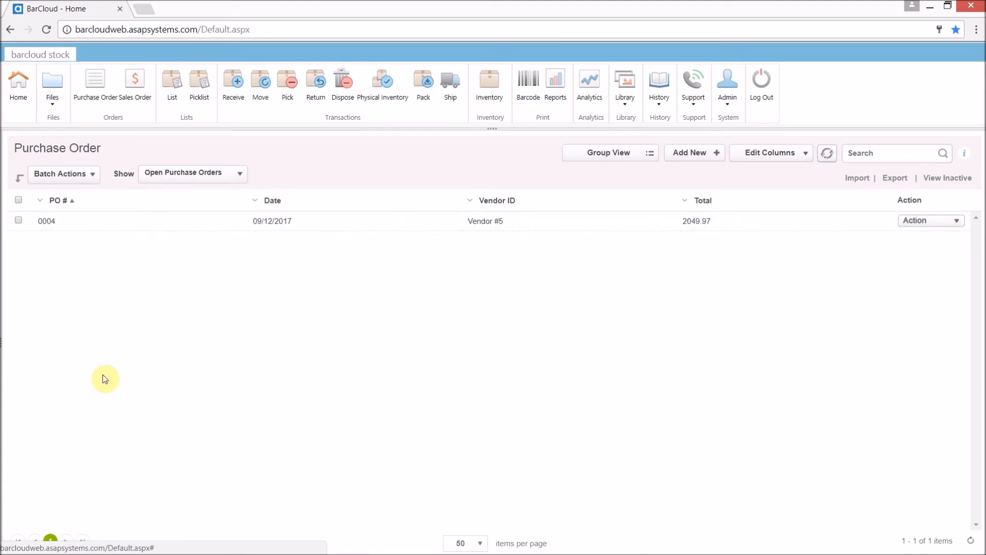
left_click(192, 173)
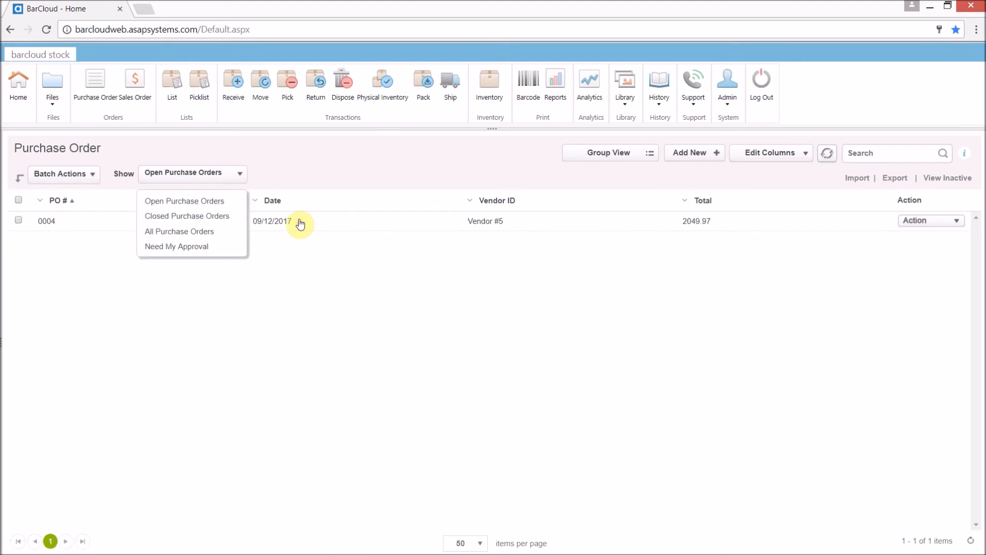
left_click(176, 246)
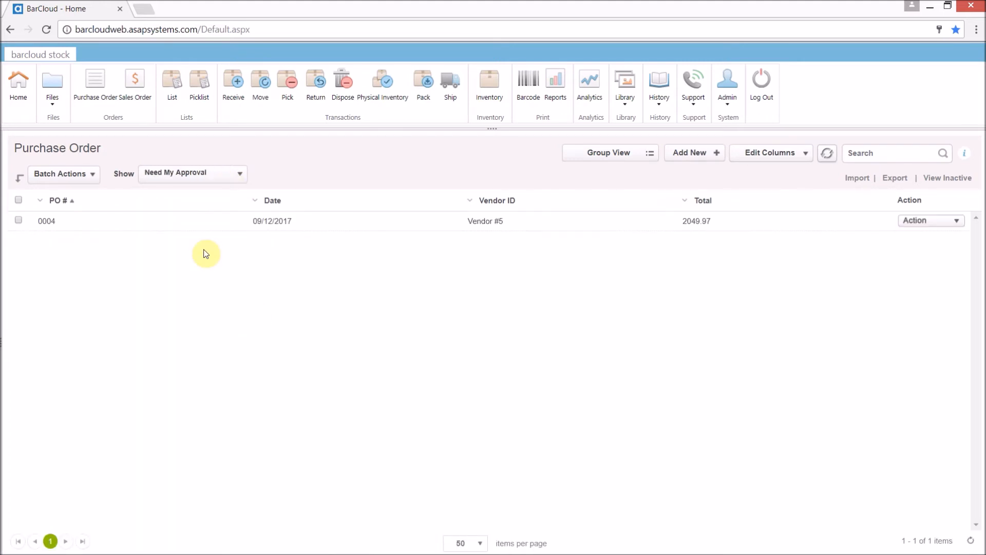
mouse_move(234, 228)
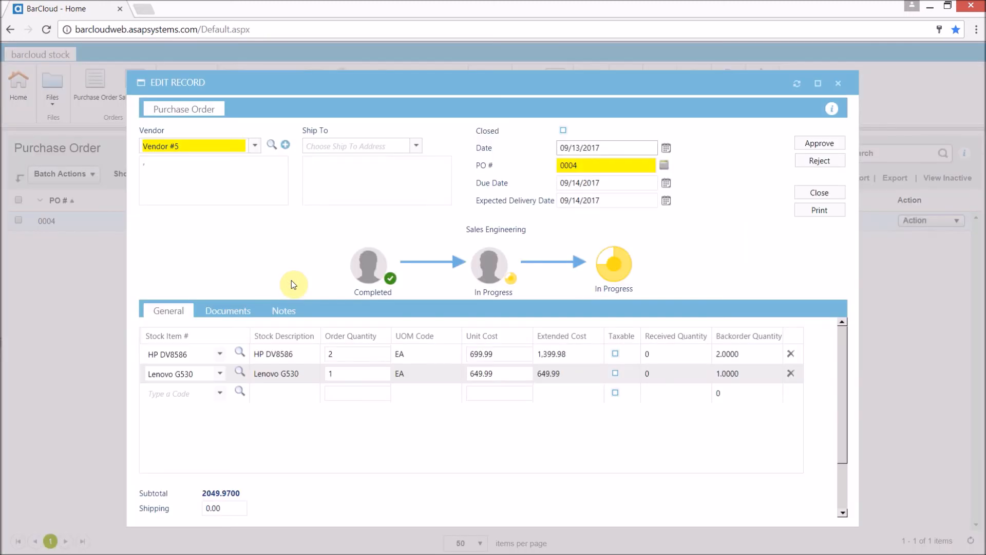
mouse_move(362, 240)
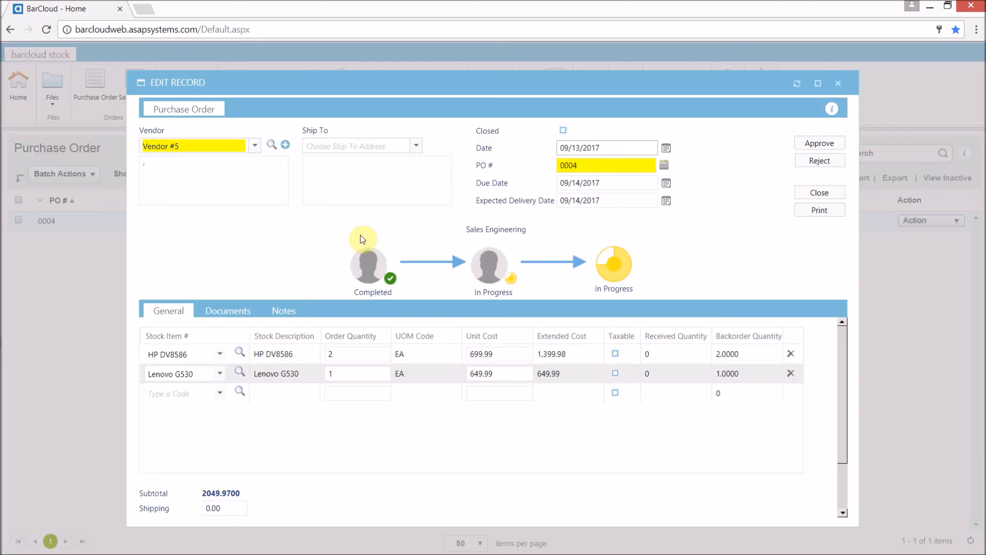
mouse_move(401, 256)
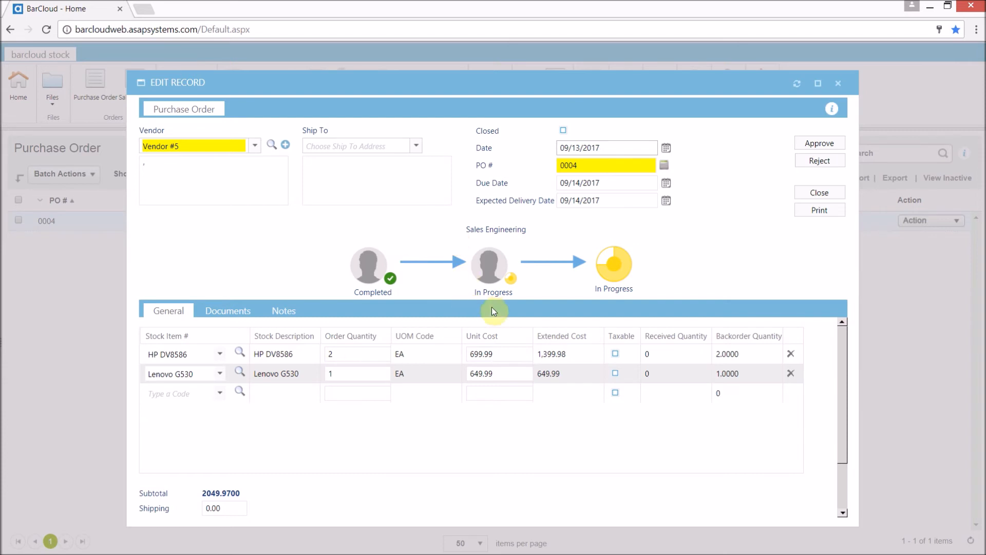
mouse_move(521, 314)
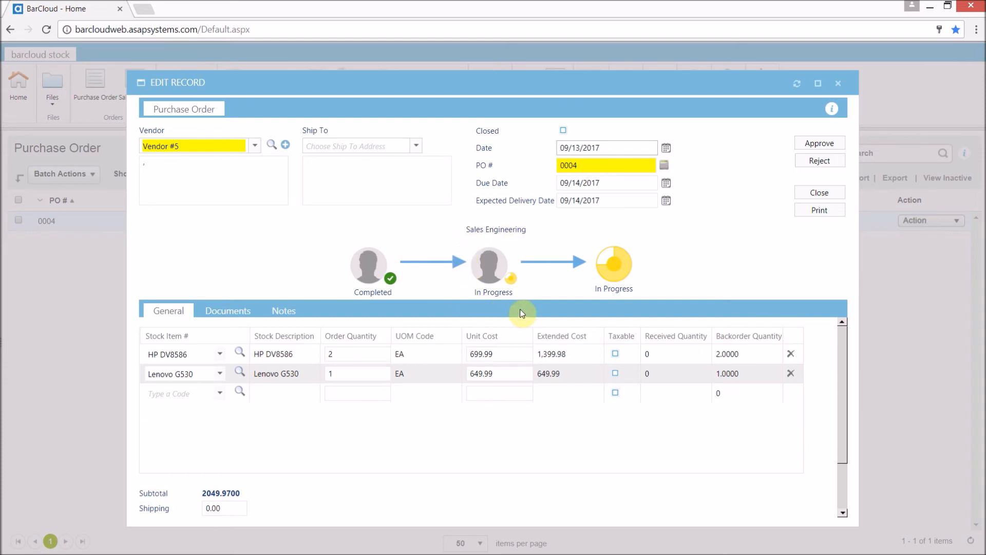
mouse_move(819, 143)
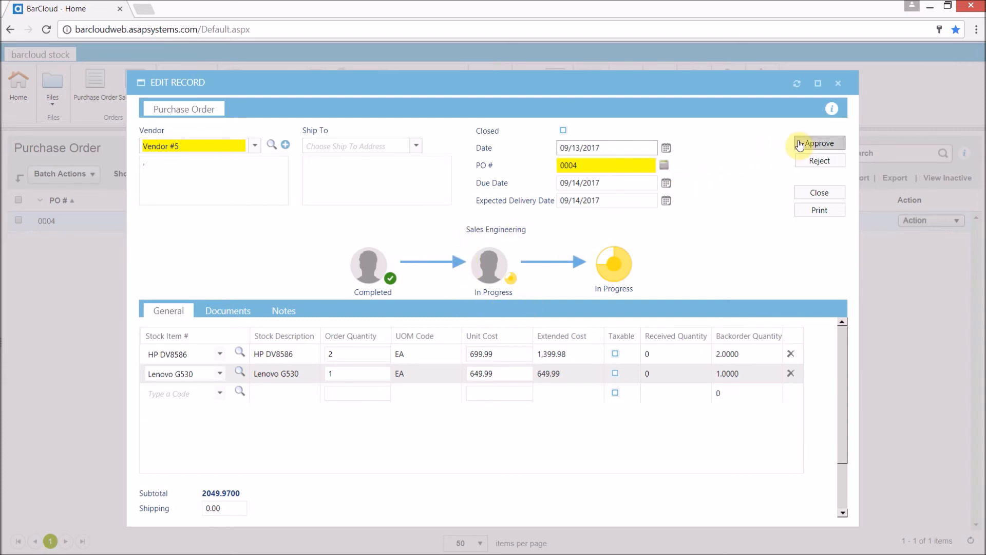
mouse_move(820, 161)
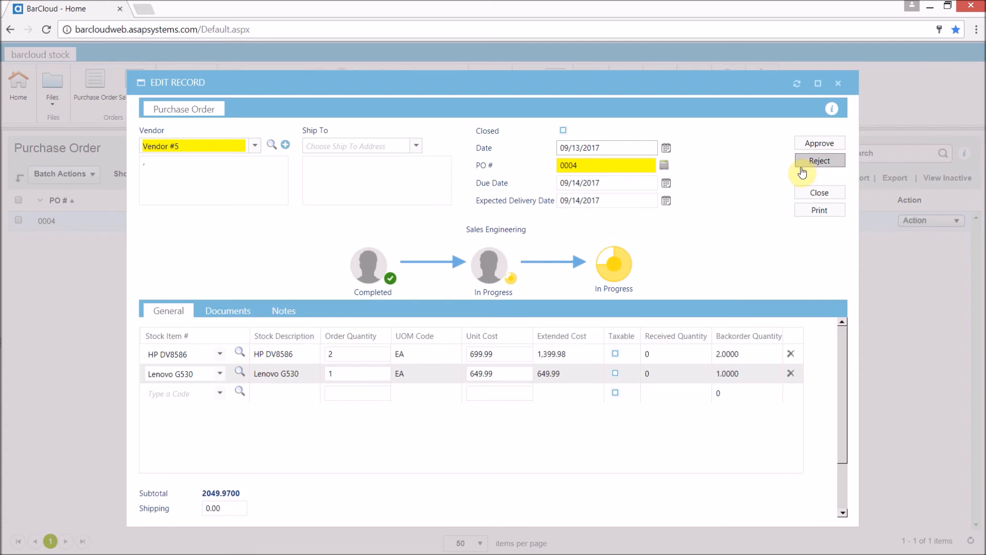
mouse_move(791, 176)
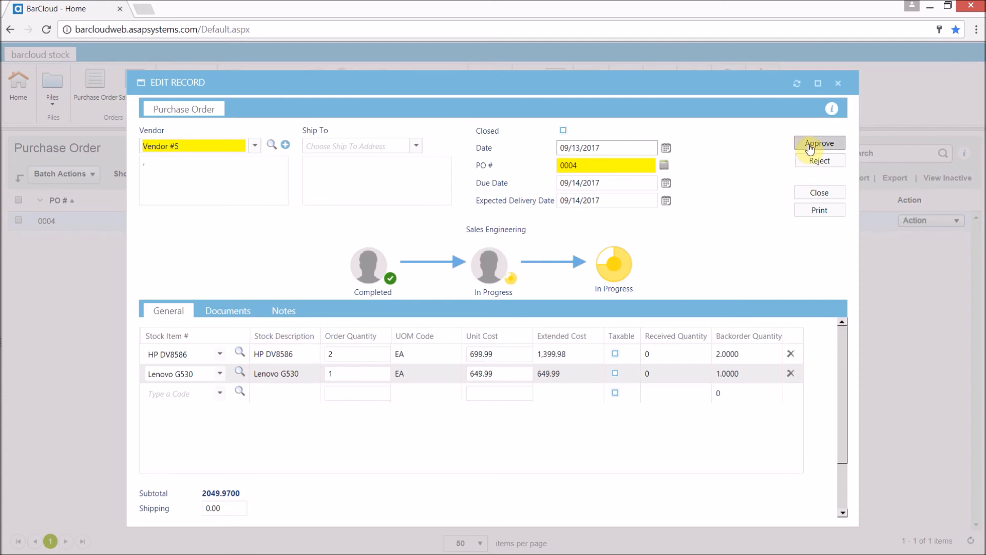
- Approve purchase order 0004
left_click(818, 143)
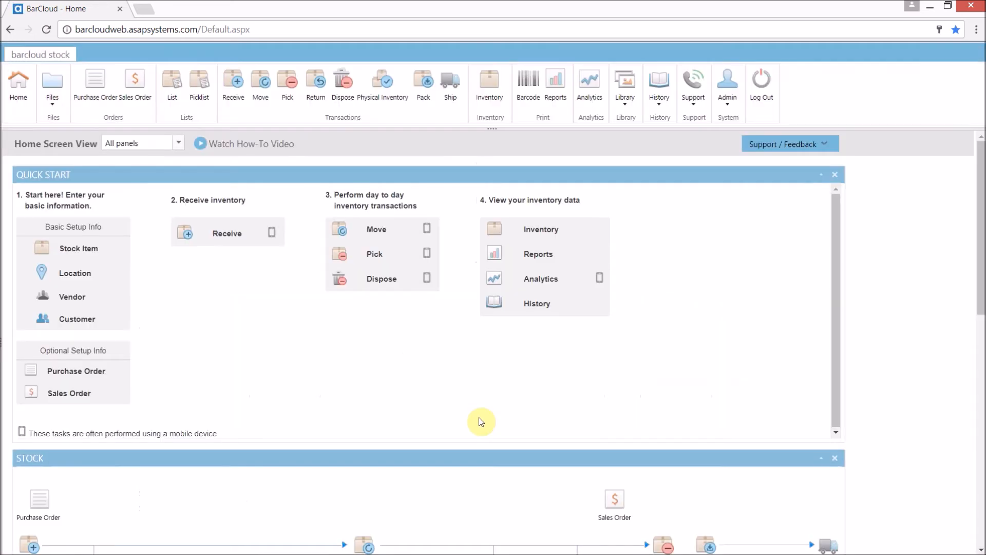
mouse_move(460, 409)
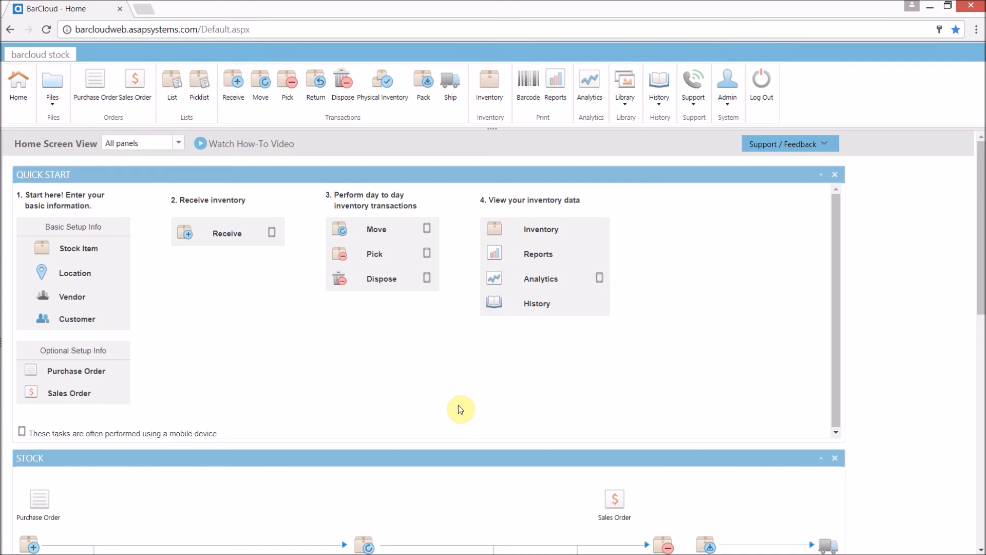
mouse_move(252, 309)
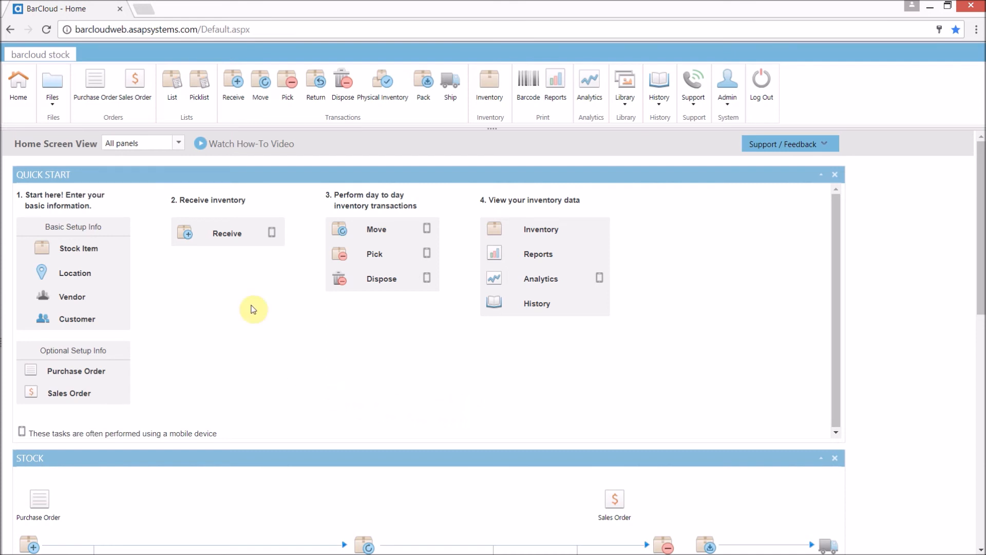
- Start a Receive transaction from the home screen
left_click(234, 85)
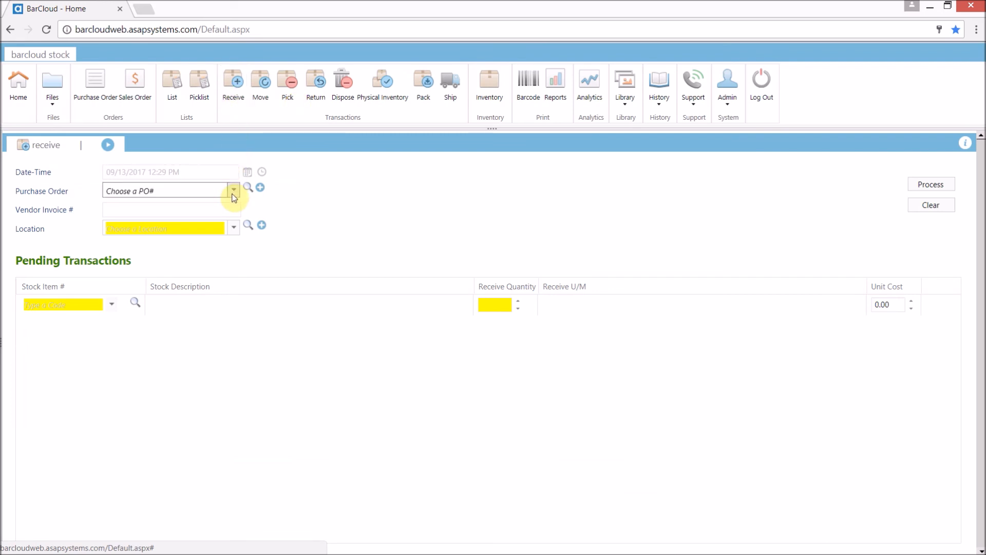
- Receive PO 0004 into Central Facility and process the transaction
left_click(234, 190)
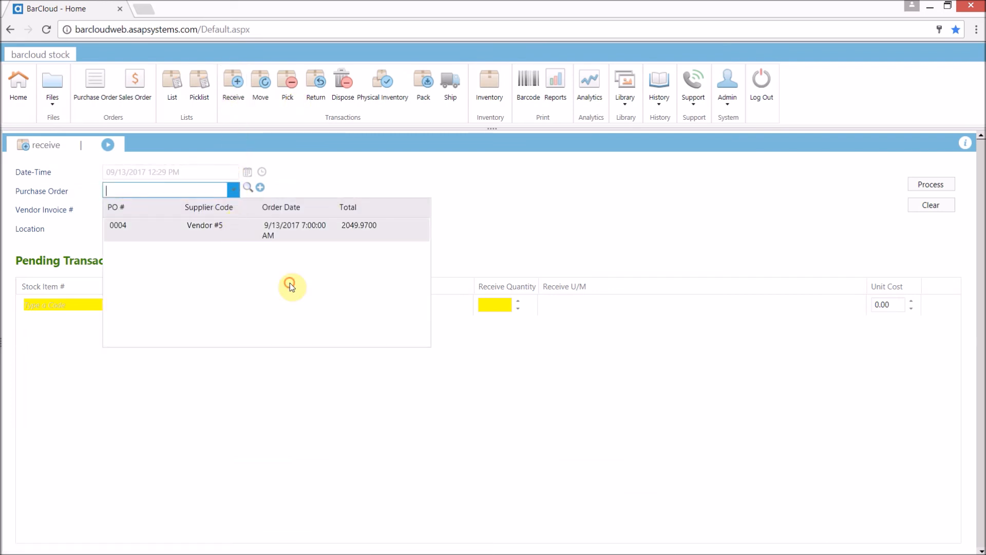
left_click(117, 225)
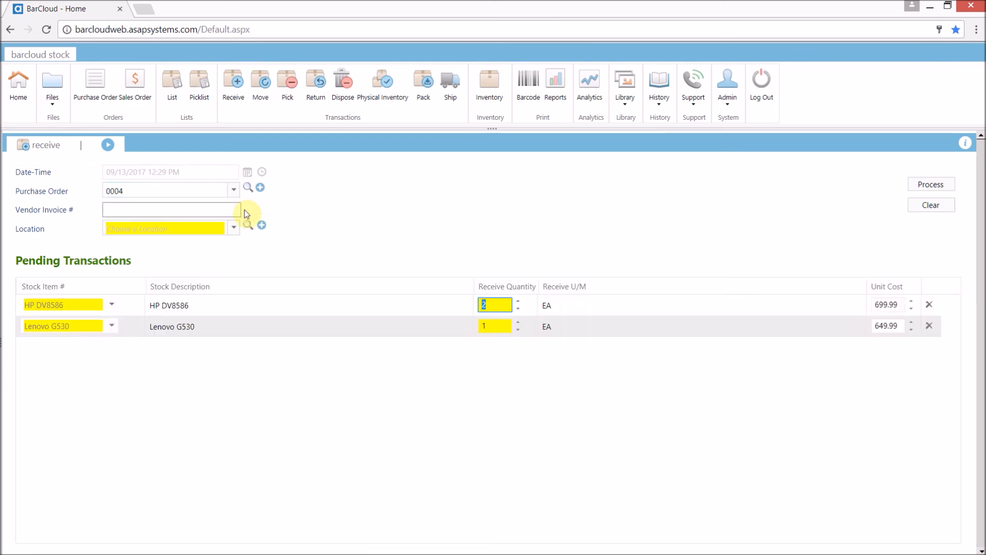
mouse_move(337, 235)
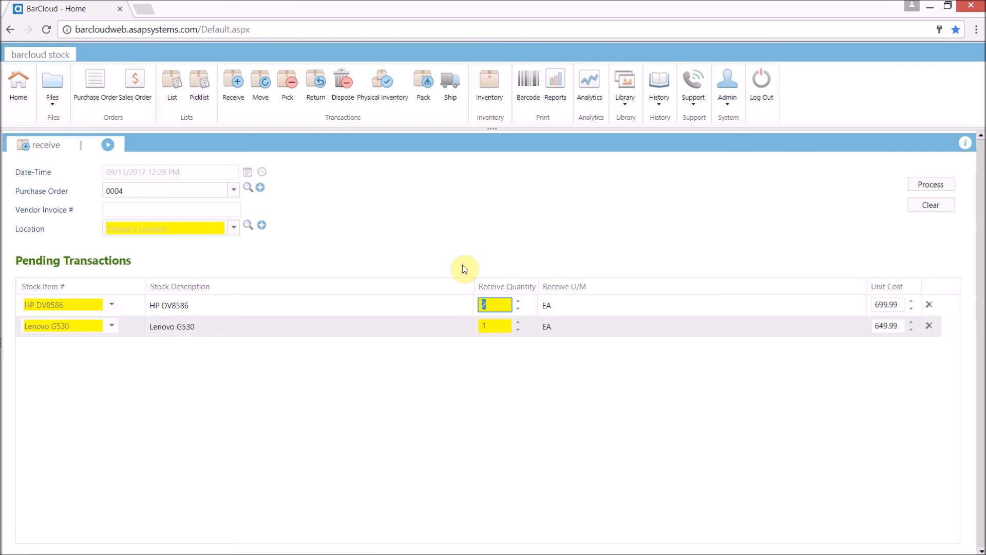
mouse_move(278, 260)
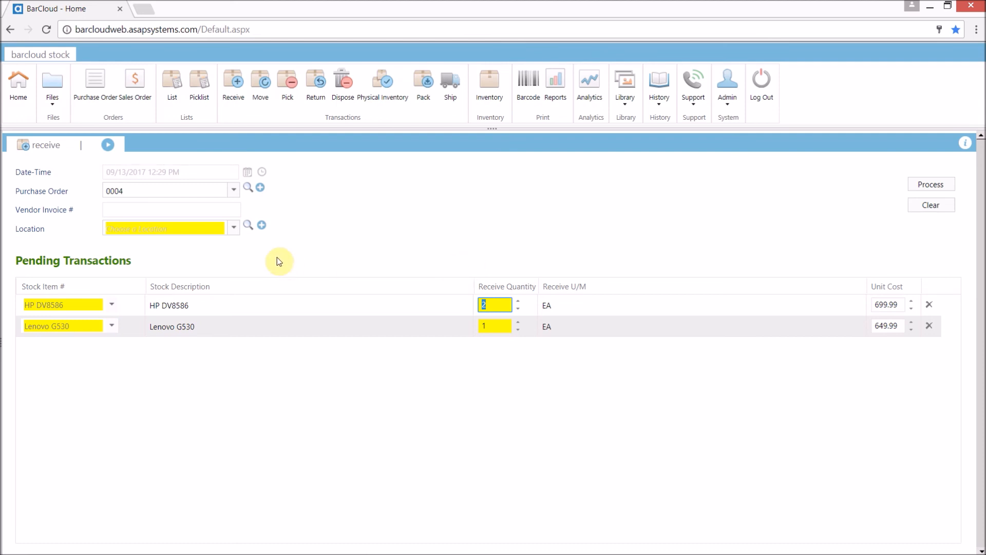
left_click(234, 225)
type("Central Facility")
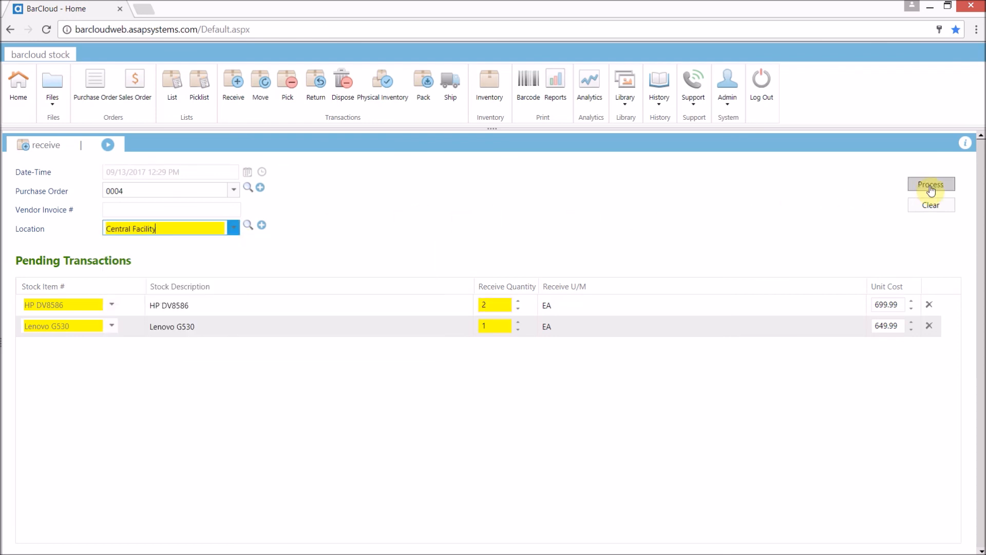
left_click(931, 184)
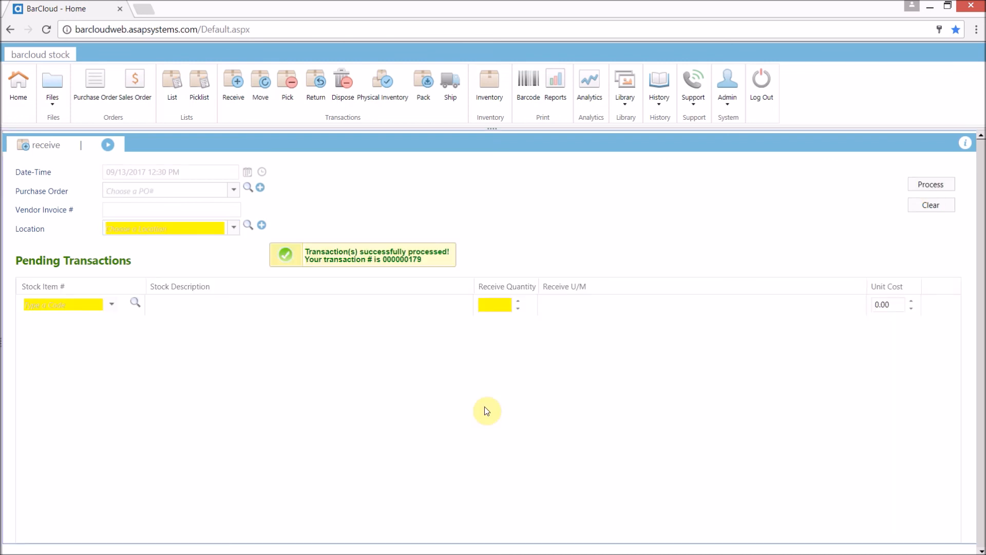